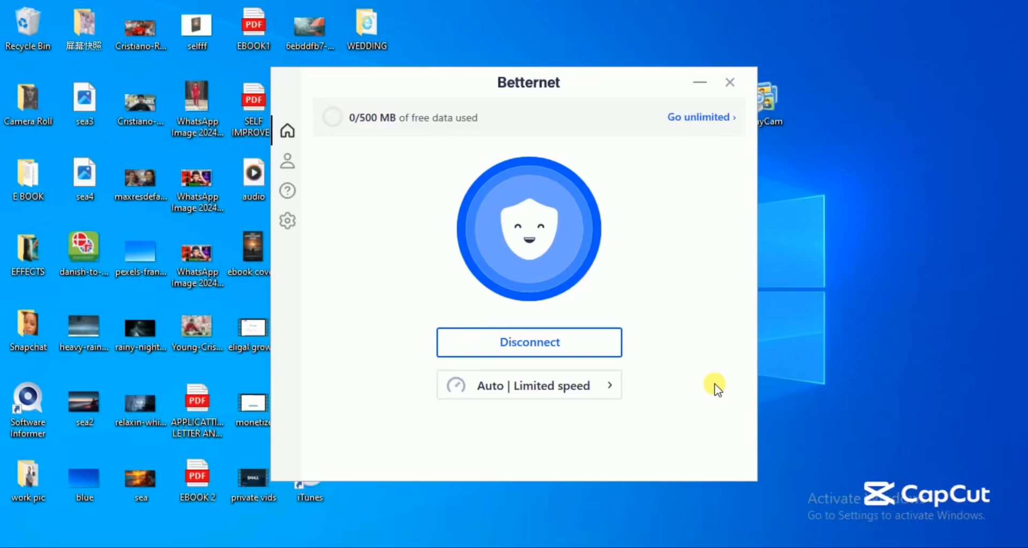
{"action": "mouse_move", "coordinate": [599, 488]}
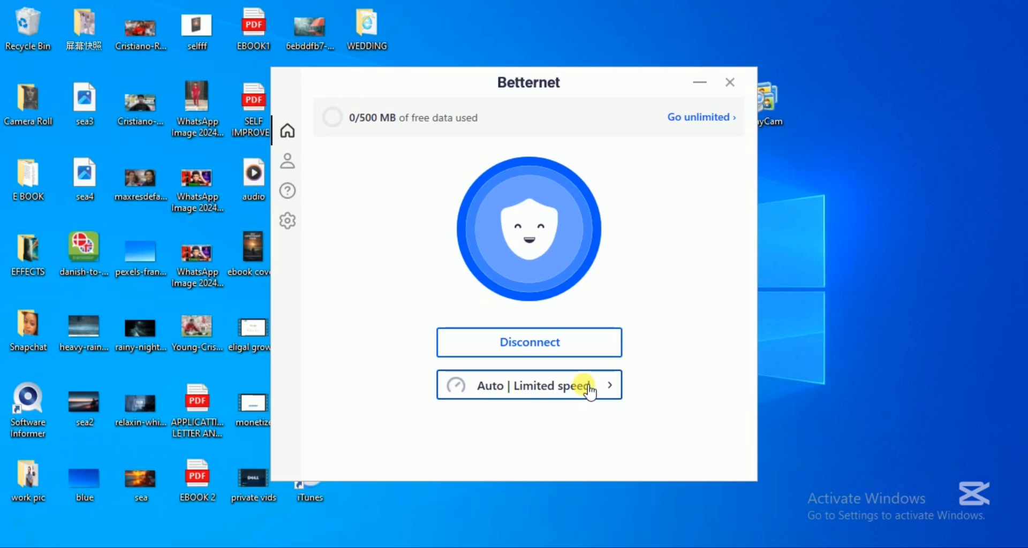
Step: Switch the VPN from the Auto limited-speed option to the New York virtual location and connect
{"action": "left_click", "coordinate": [528, 385]}
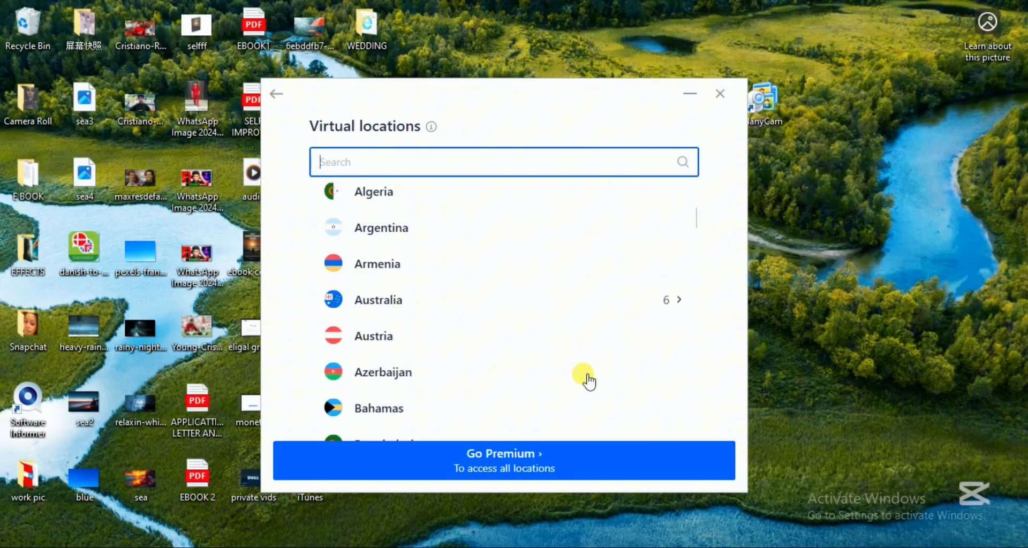
{"action": "scroll", "scroll_direction": "down", "scroll_amount": 3}
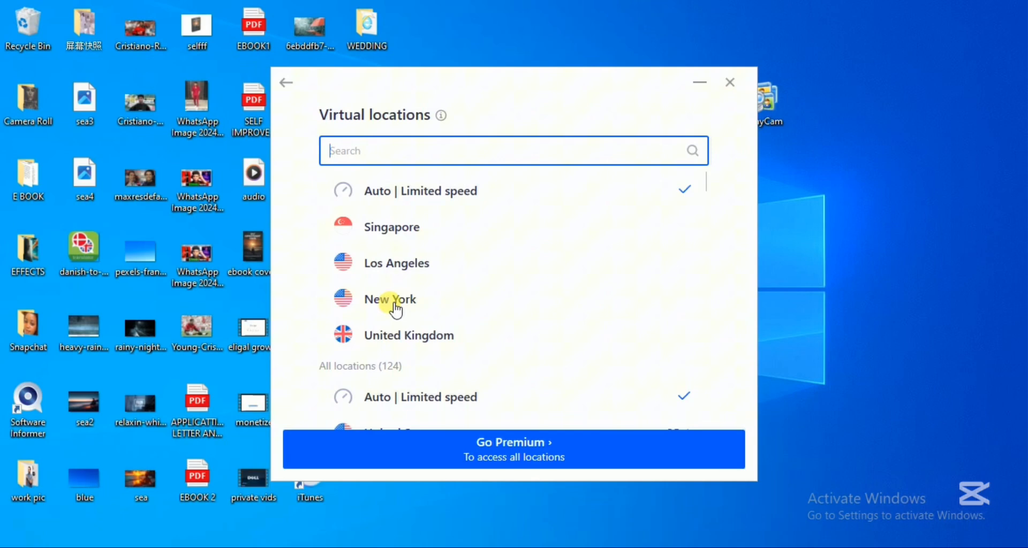
{"action": "left_click", "coordinate": [389, 300]}
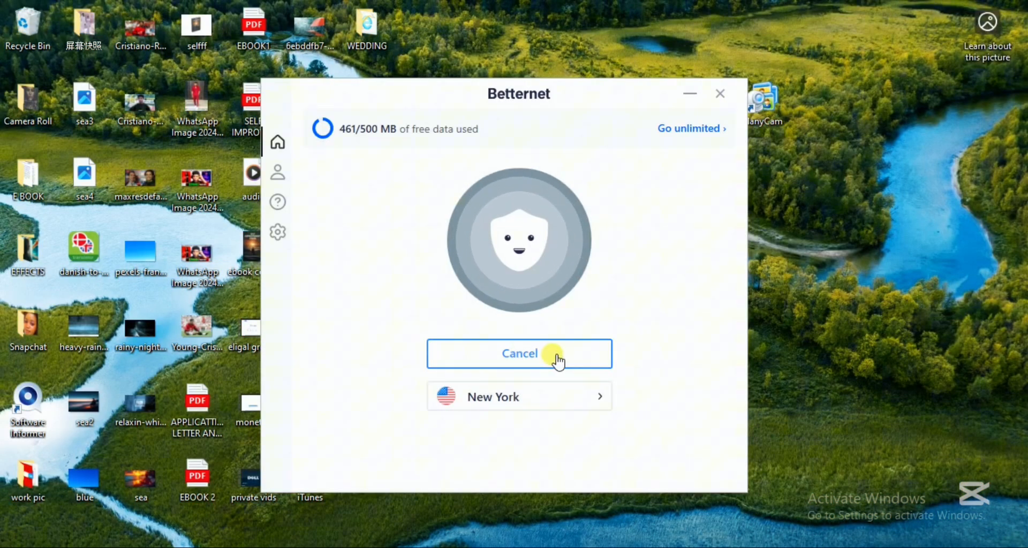
{"action": "left_click", "coordinate": [519, 353]}
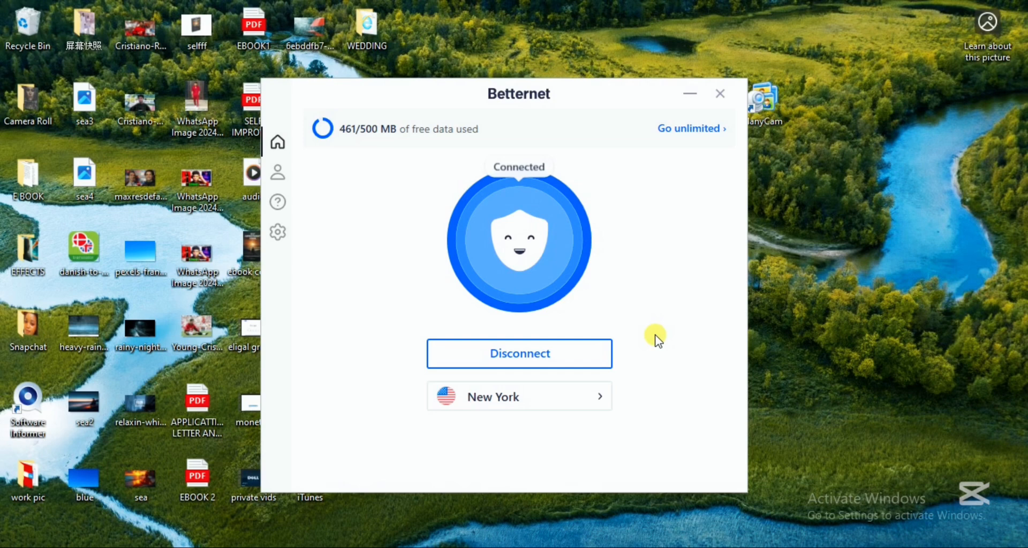
{"action": "mouse_move", "coordinate": [567, 284]}
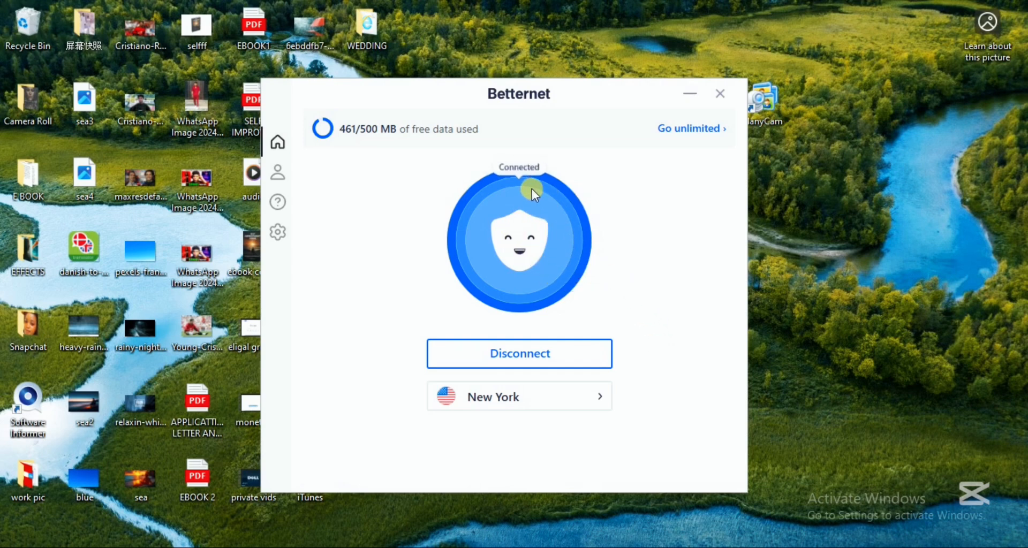
Step: View the Account page, then the Support page, then the Settings page with its General options
{"action": "left_click", "coordinate": [277, 172]}
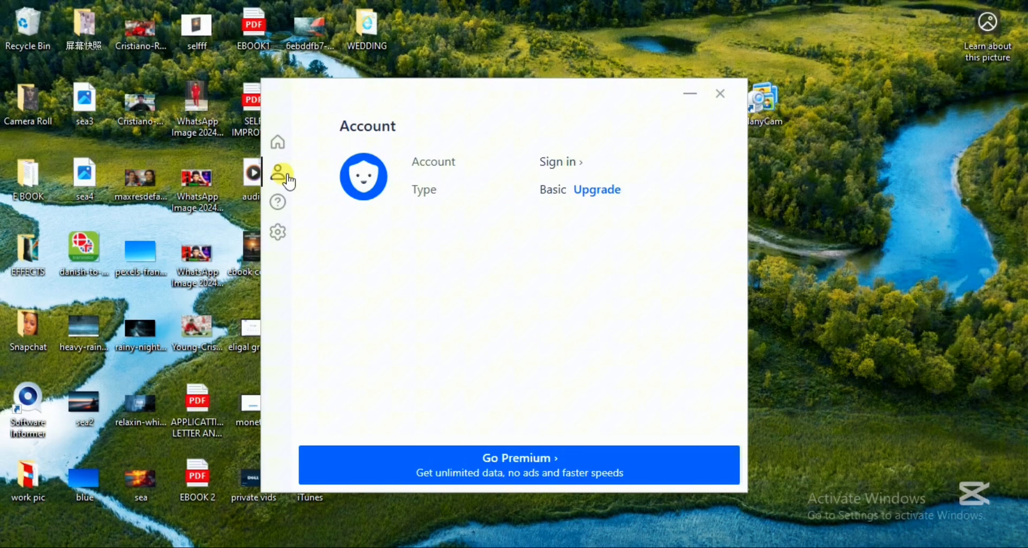
{"action": "mouse_move", "coordinate": [393, 163]}
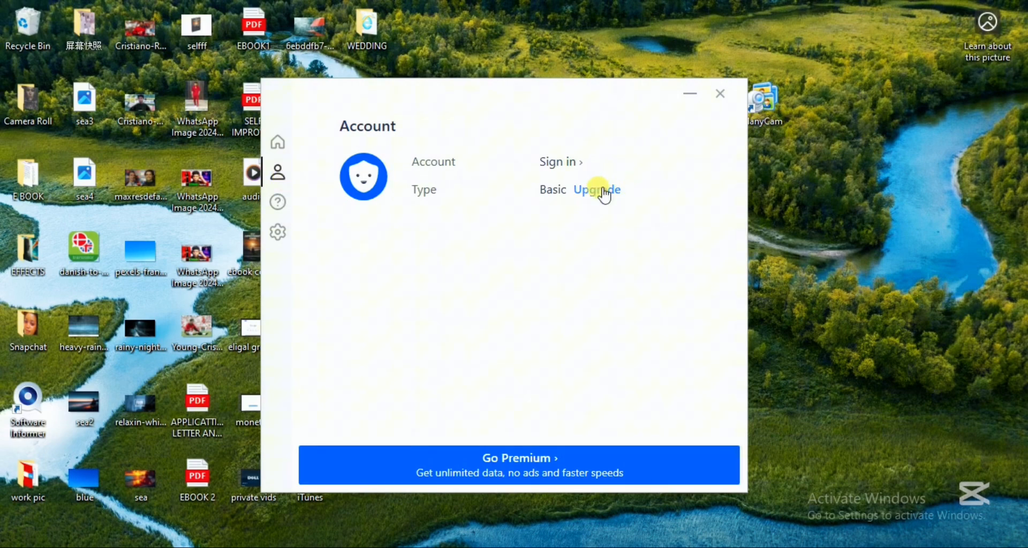
{"action": "left_click", "coordinate": [277, 202]}
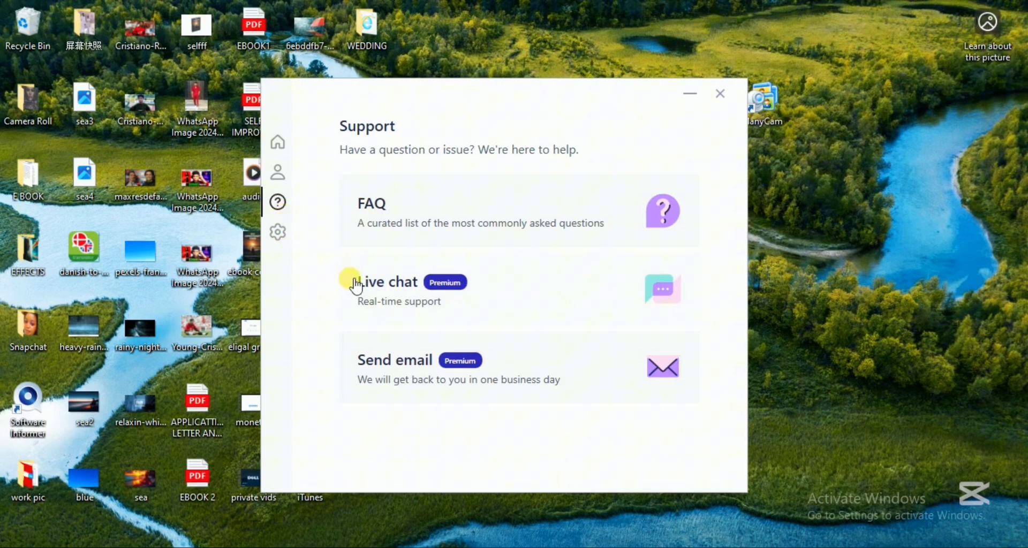
{"action": "mouse_move", "coordinate": [463, 365]}
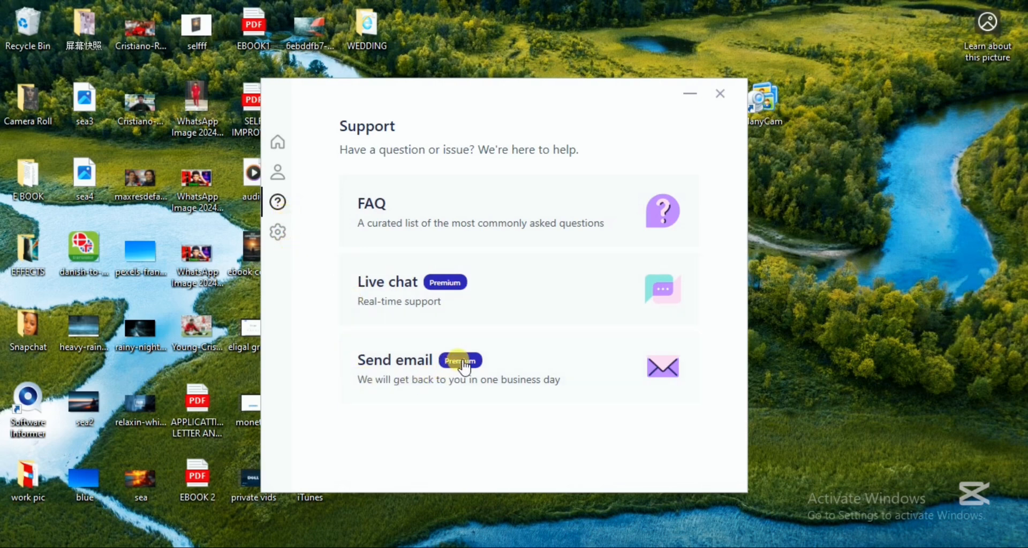
{"action": "mouse_move", "coordinate": [445, 285]}
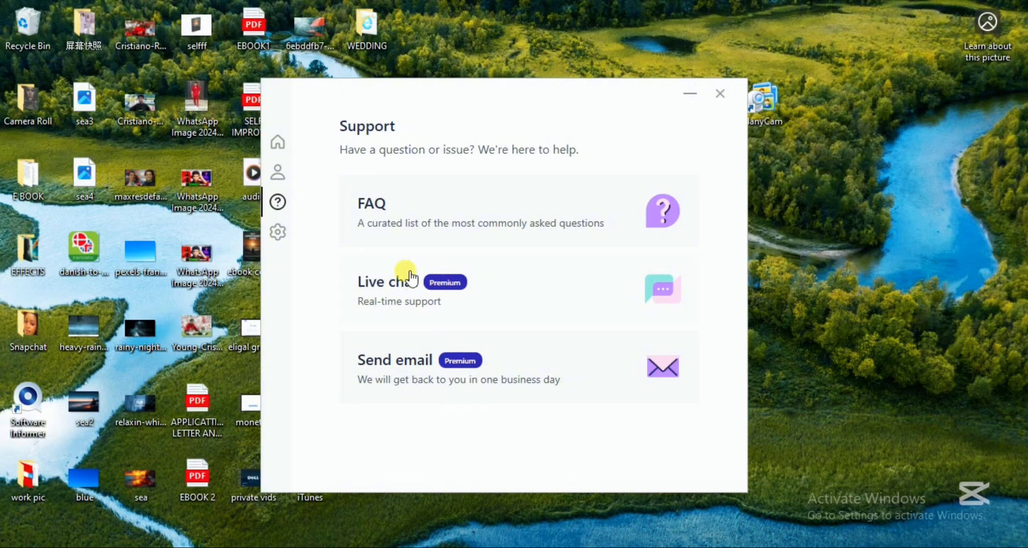
{"action": "left_click", "coordinate": [277, 233]}
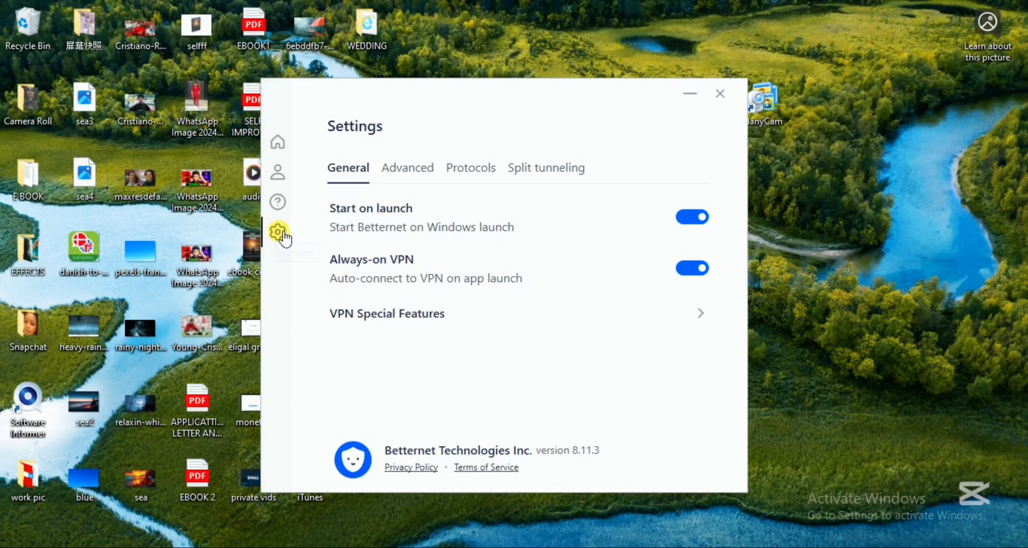
{"action": "mouse_move", "coordinate": [277, 233]}
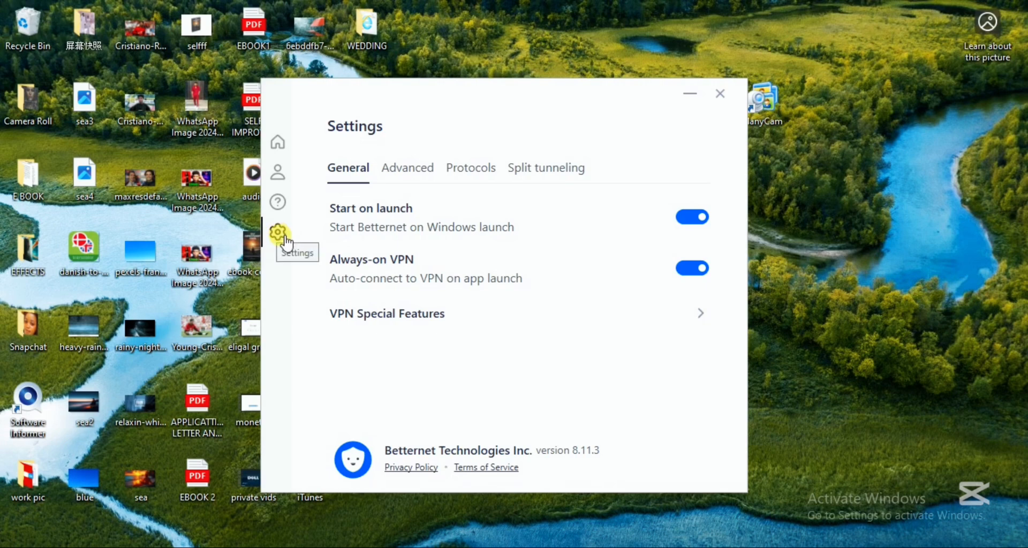
{"action": "mouse_move", "coordinate": [293, 256]}
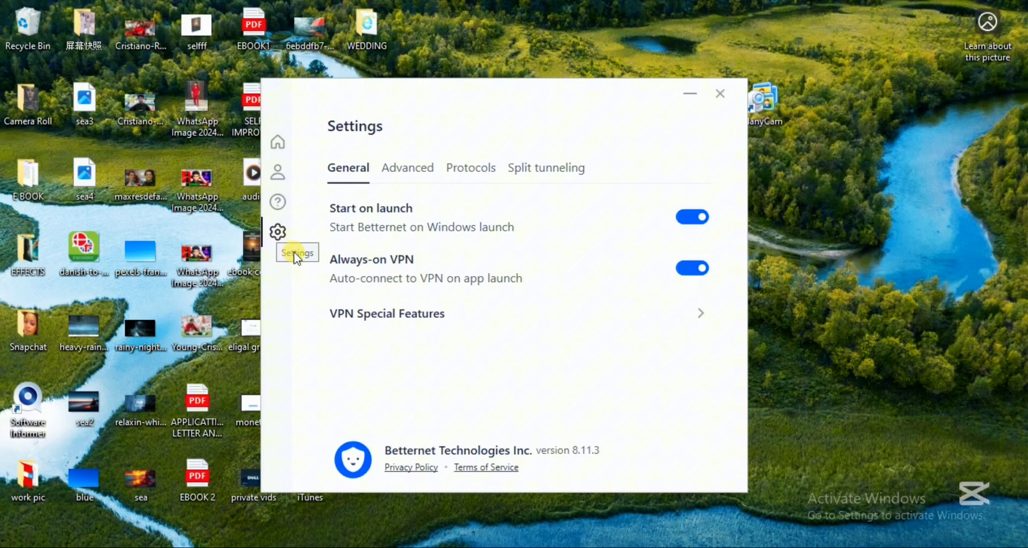
{"action": "mouse_move", "coordinate": [308, 329]}
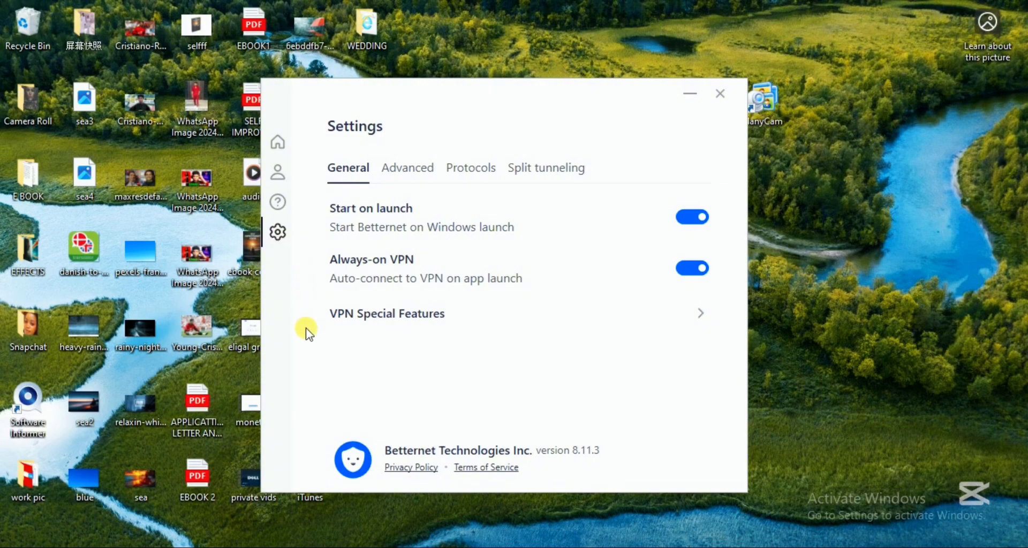
{"action": "mouse_move", "coordinate": [309, 354]}
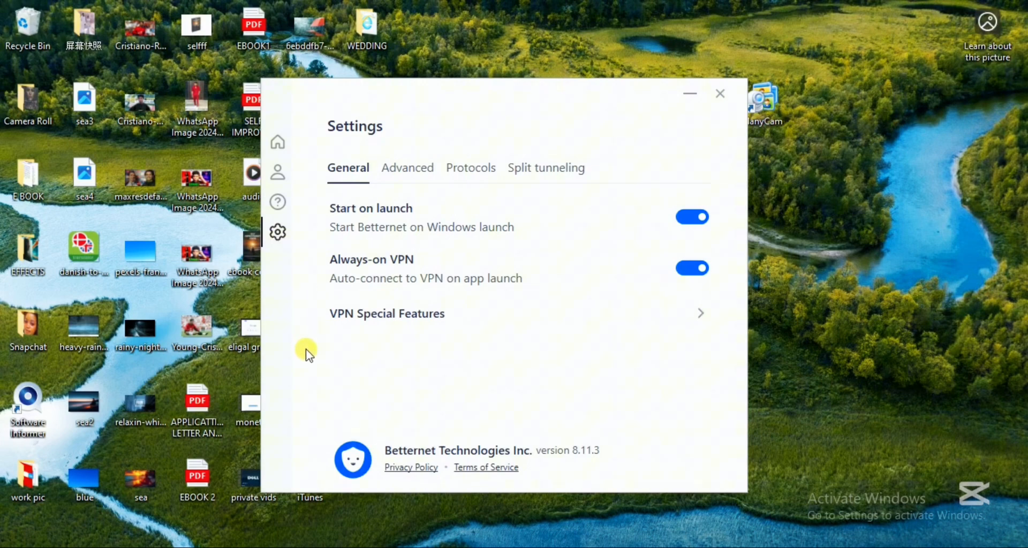
{"action": "mouse_move", "coordinate": [407, 168]}
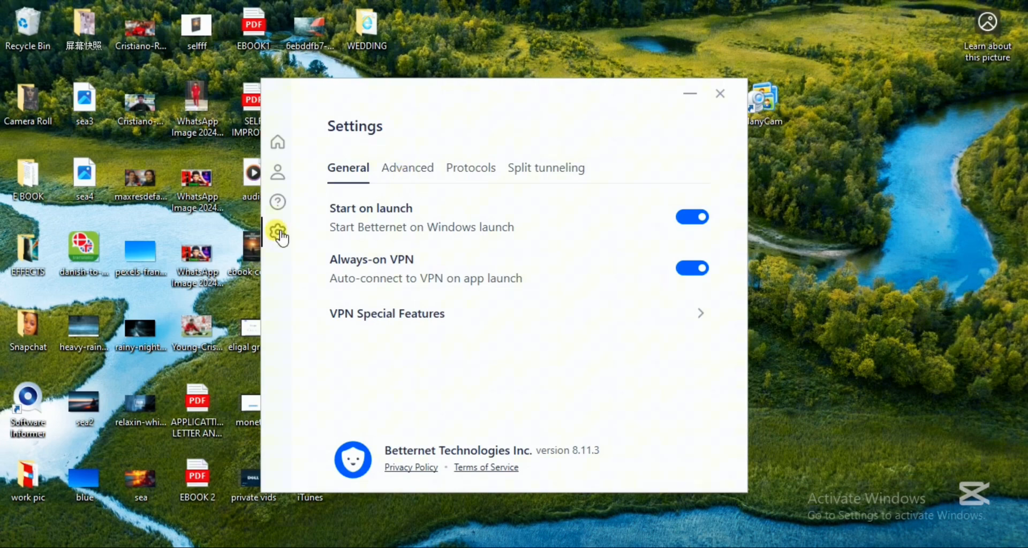
{"action": "mouse_move", "coordinate": [277, 233]}
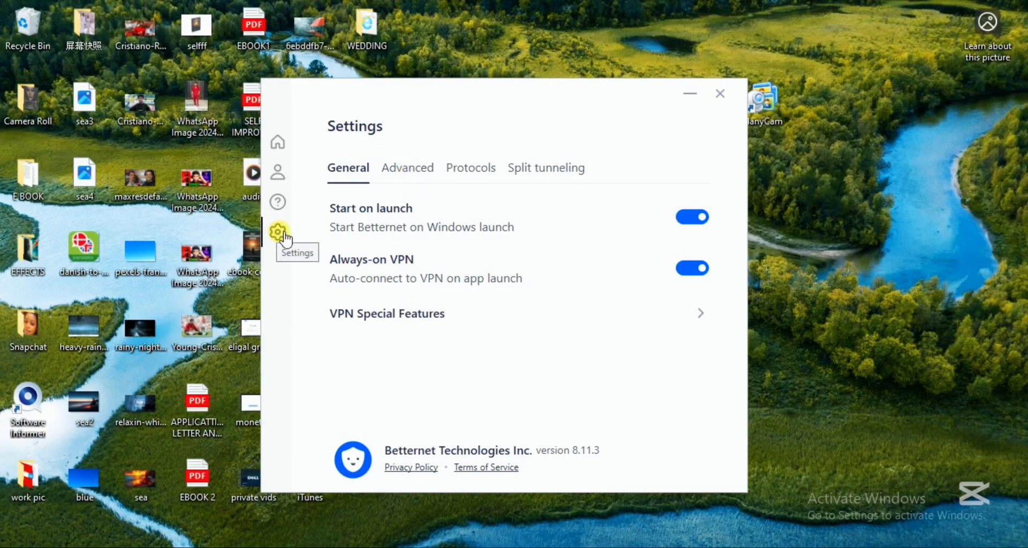
Step: Return to the home screen, still connected to New York with 2 of 500 MB used
{"action": "left_click", "coordinate": [277, 141]}
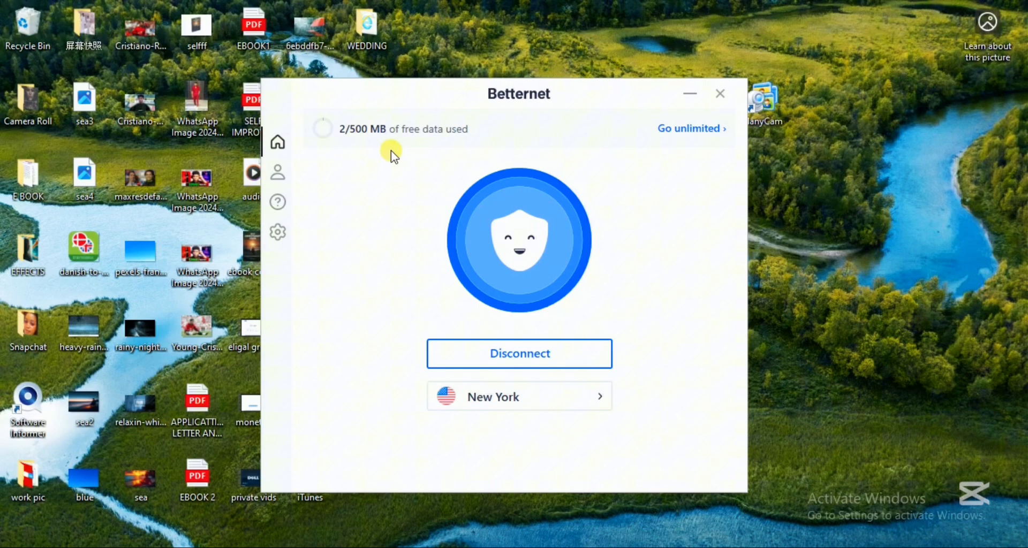
{"action": "mouse_move", "coordinate": [581, 407]}
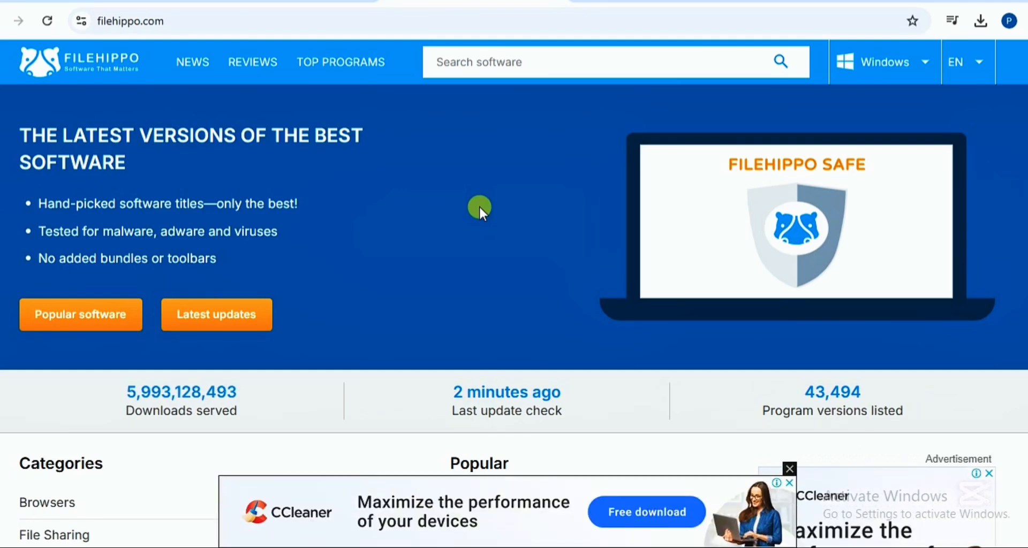
{"action": "mouse_move", "coordinate": [474, 203]}
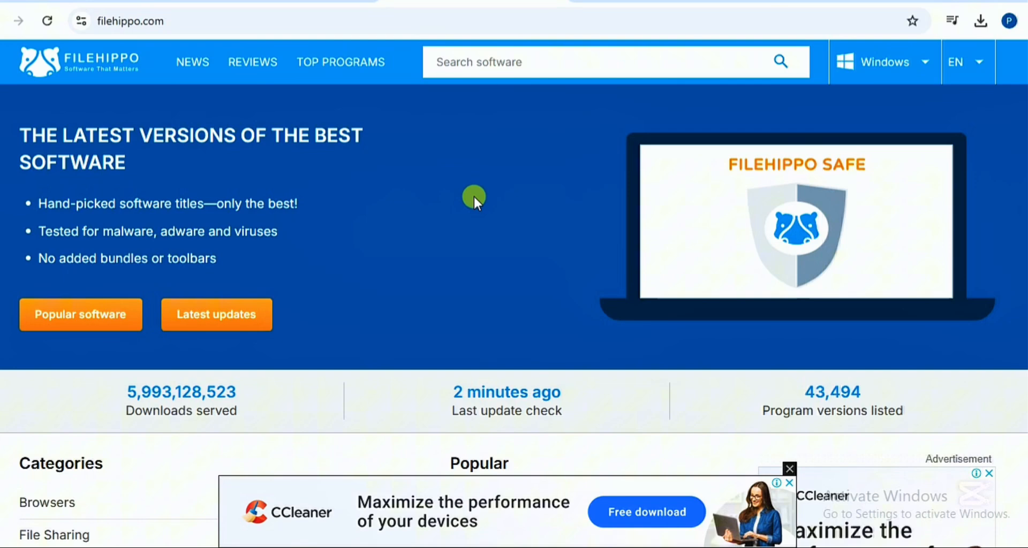
Step: Search FileHippo for 'vpn' and start downloading Betternet Free VPN from the results
{"action": "left_click", "coordinate": [560, 62]}
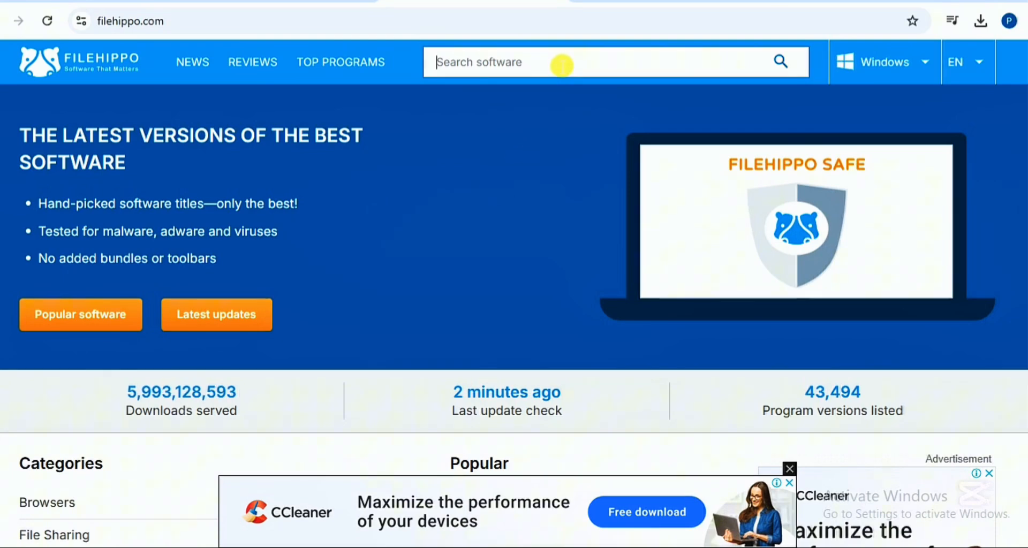
{"action": "type", "text": "vpn"}
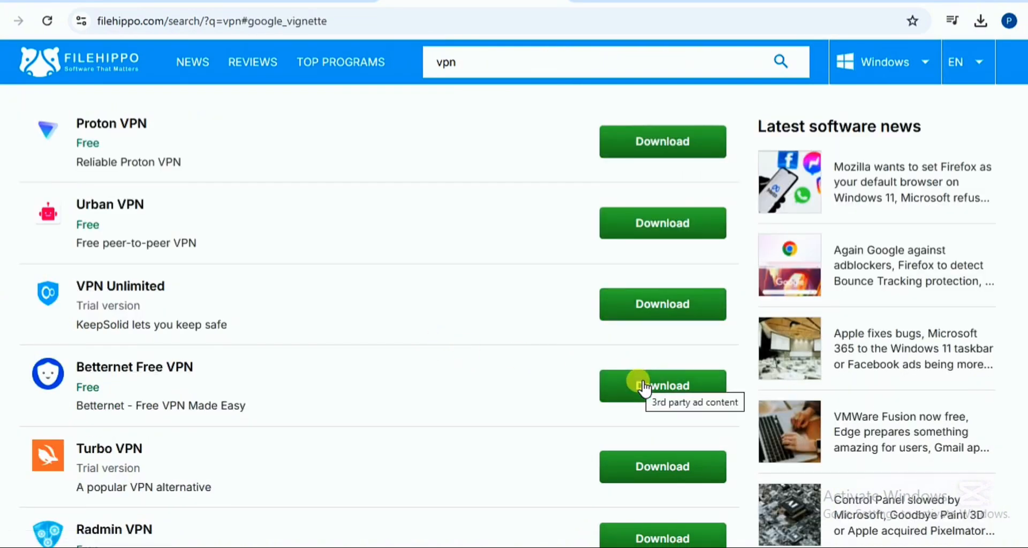
{"action": "left_click", "coordinate": [661, 385]}
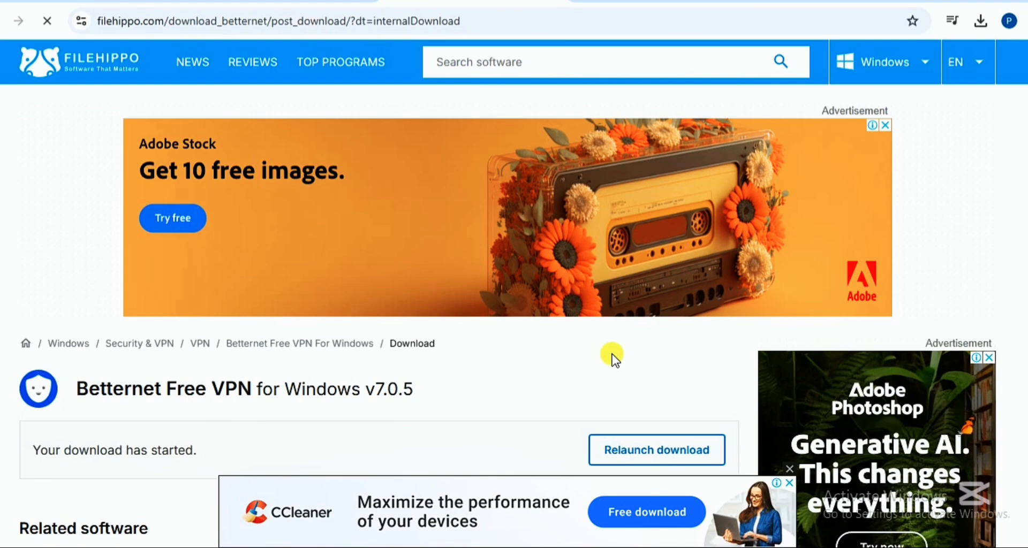
{"action": "scroll", "scroll_direction": "down", "scroll_amount": 3}
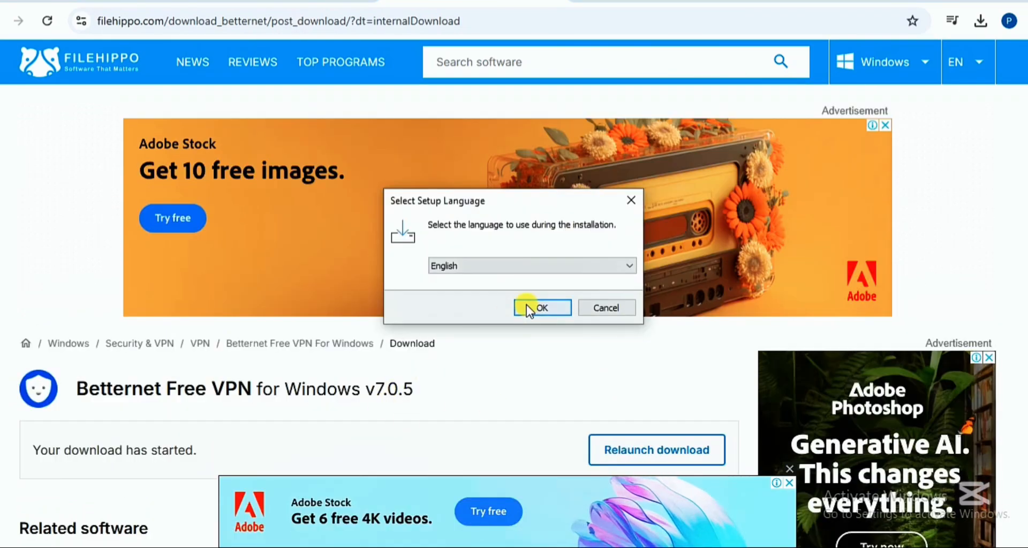
Step: Keep English as setup language, let the Download Manager fetch Betternet and run its installer
{"action": "left_click", "coordinate": [542, 308]}
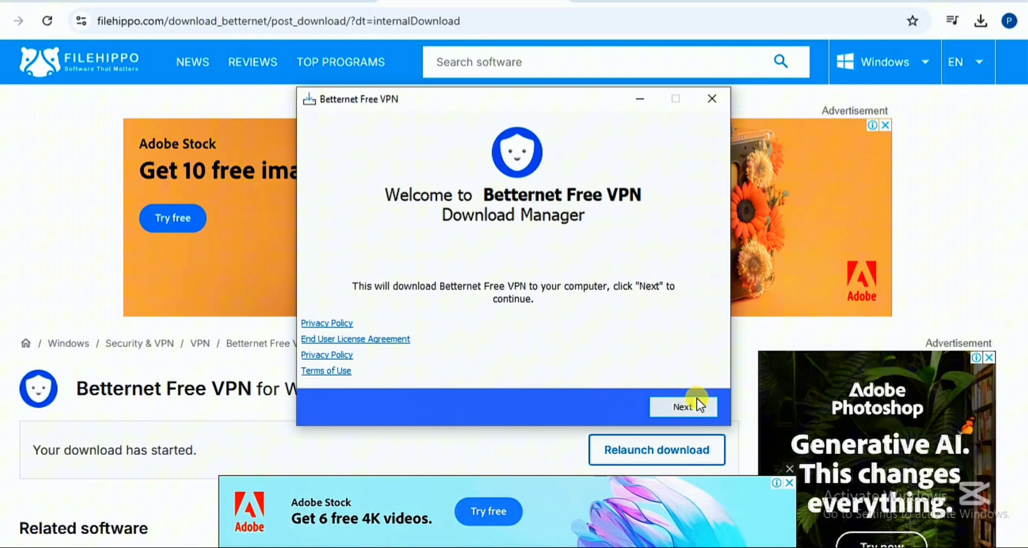
{"action": "left_click", "coordinate": [683, 407]}
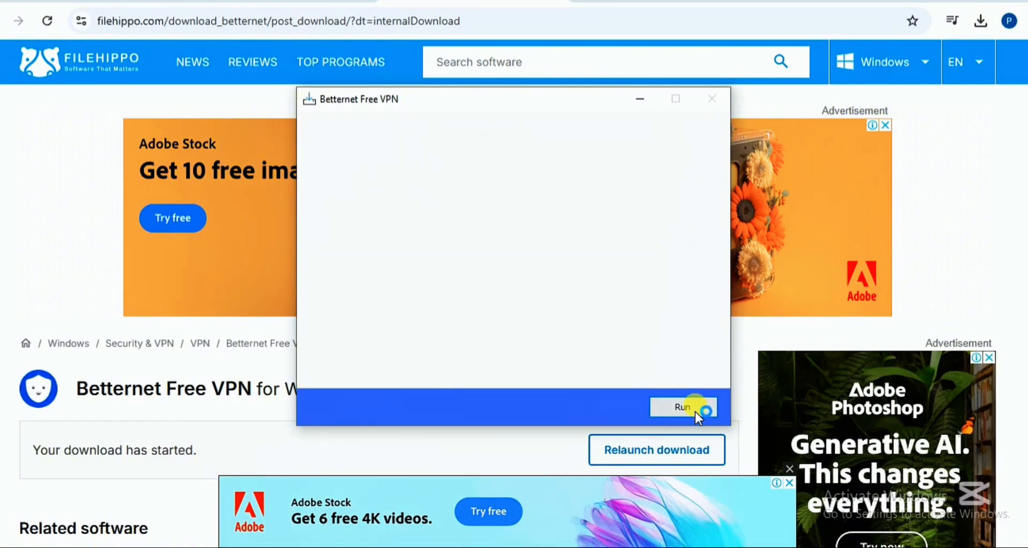
{"action": "left_click", "coordinate": [682, 407]}
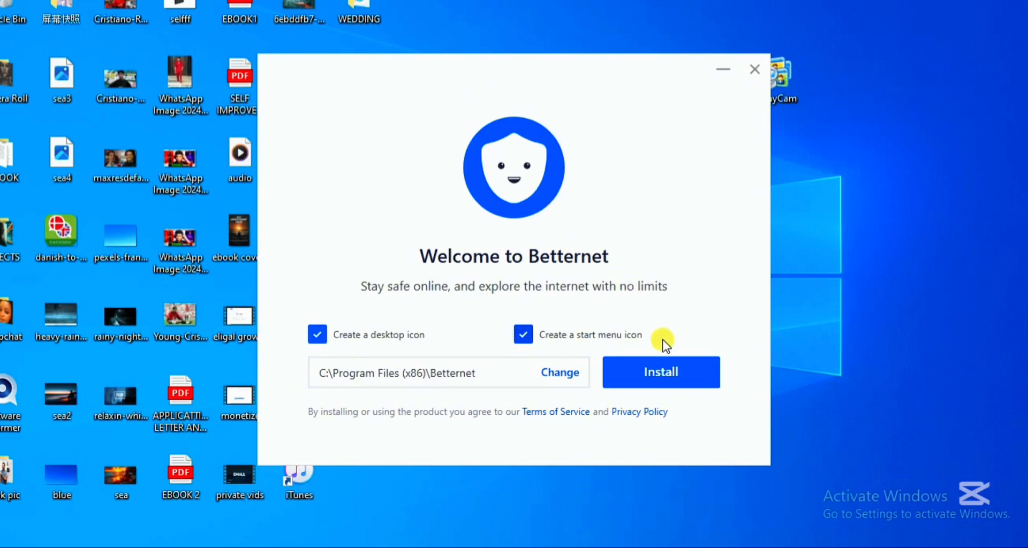
{"action": "mouse_move", "coordinate": [702, 364]}
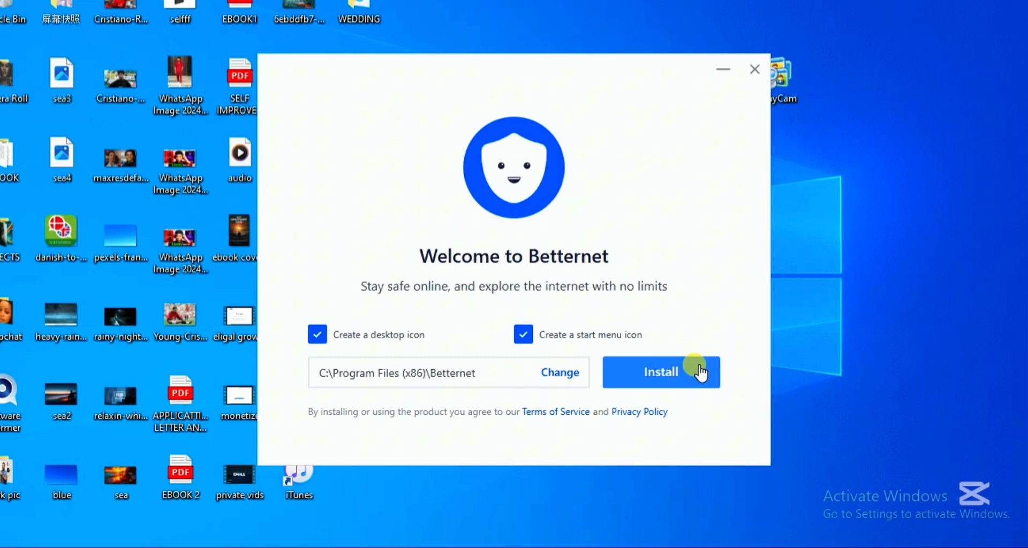
Step: Install Betternet with desktop and start menu icons, accept the privacy terms, and finish the welcome slides
{"action": "left_click", "coordinate": [661, 371]}
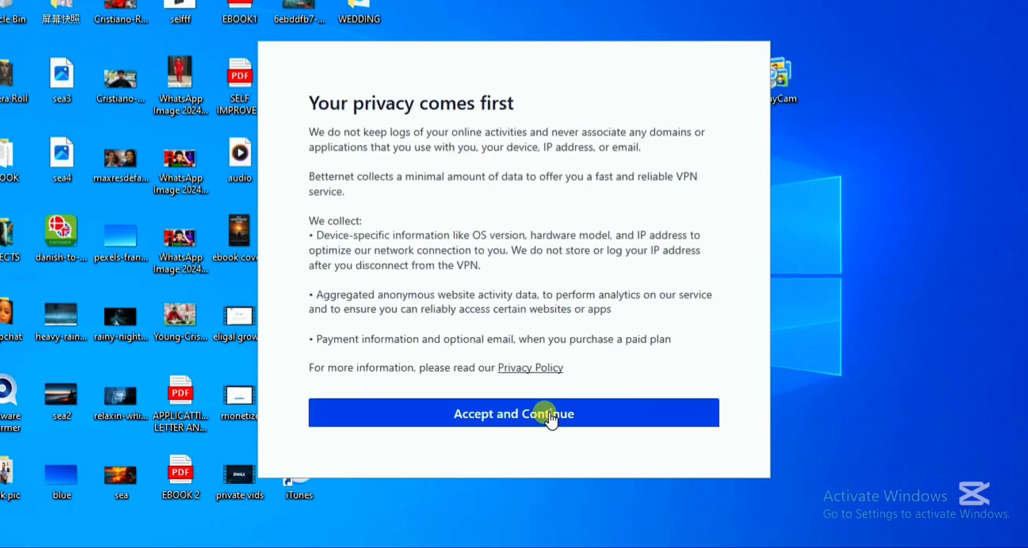
{"action": "left_click", "coordinate": [513, 413]}
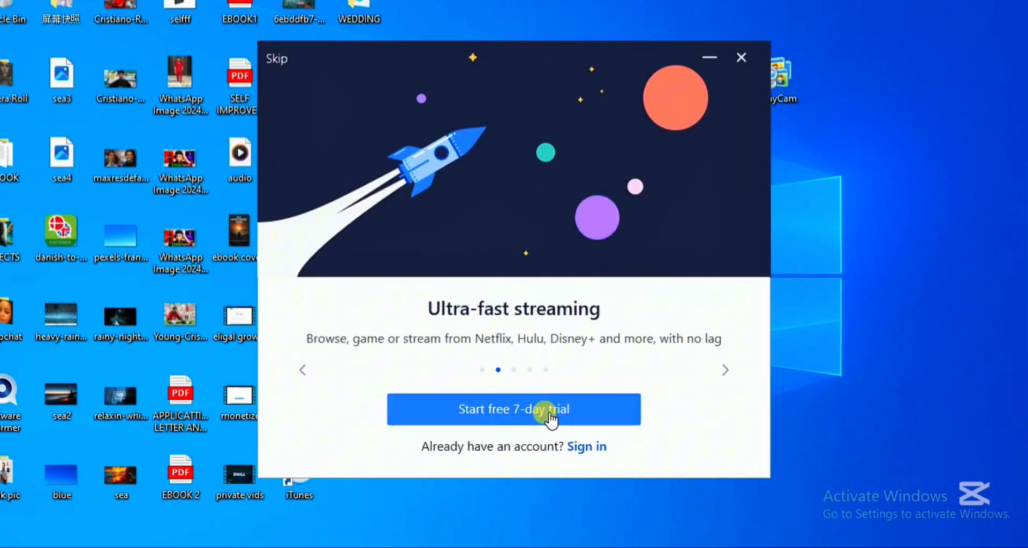
{"action": "left_click", "coordinate": [725, 369]}
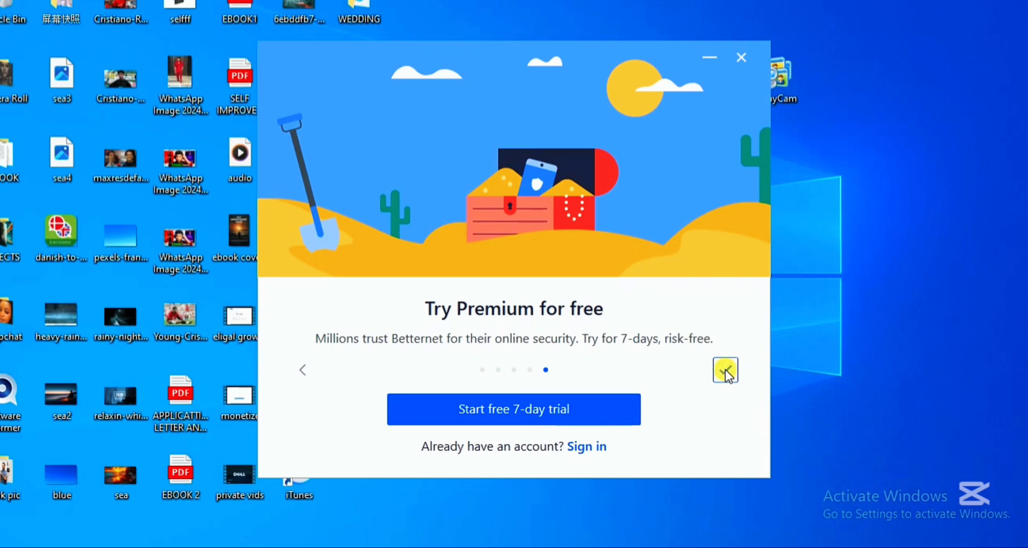
{"action": "left_click", "coordinate": [724, 370]}
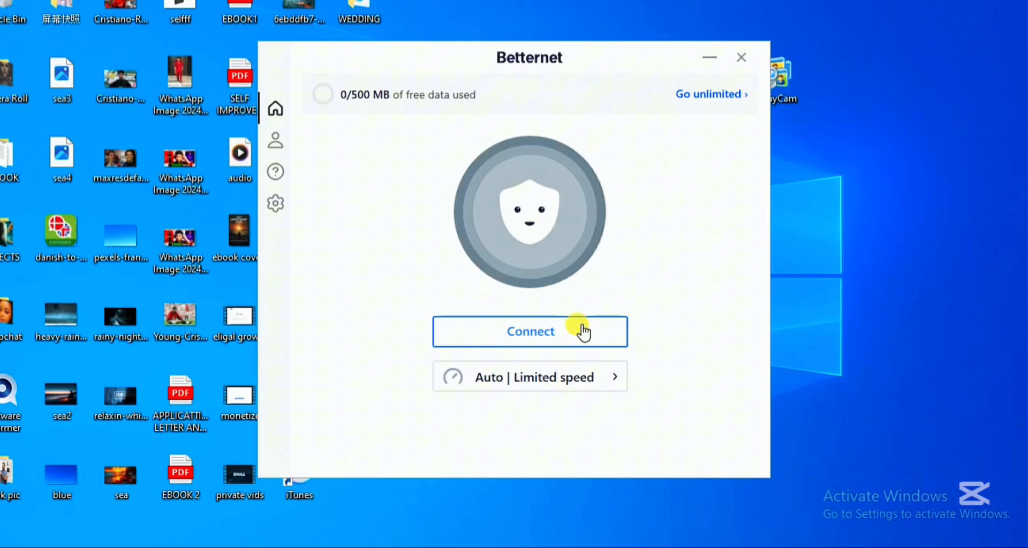
Step: Start connecting and choose New York from the Virtual locations list instead of Auto limited speed
{"action": "left_click", "coordinate": [529, 331]}
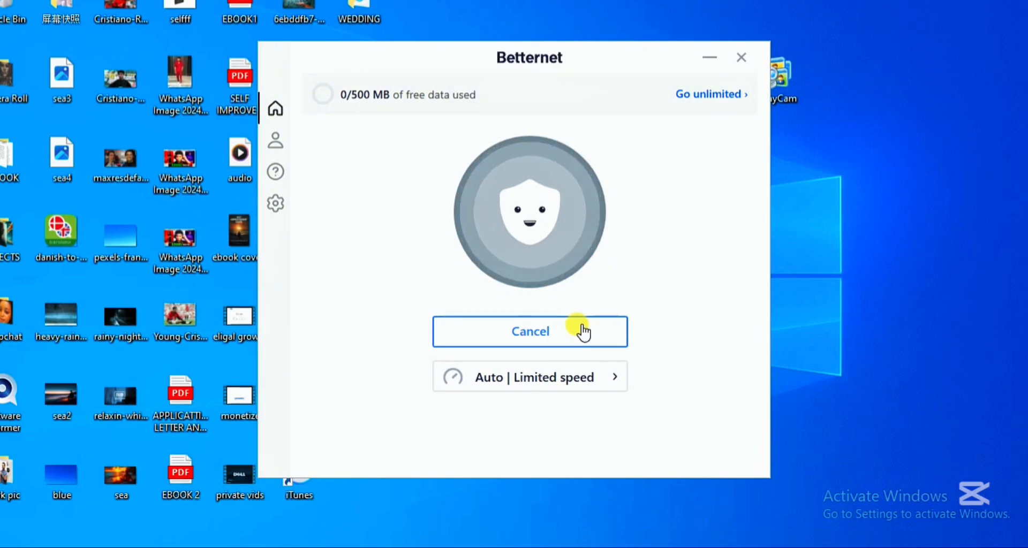
{"action": "left_click", "coordinate": [529, 377]}
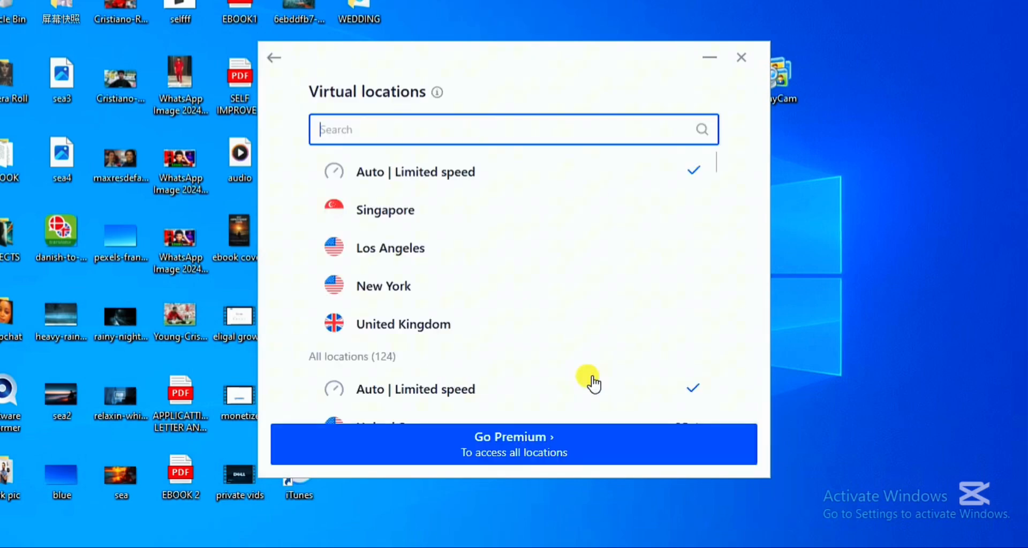
{"action": "scroll", "scroll_direction": "down", "scroll_amount": 3}
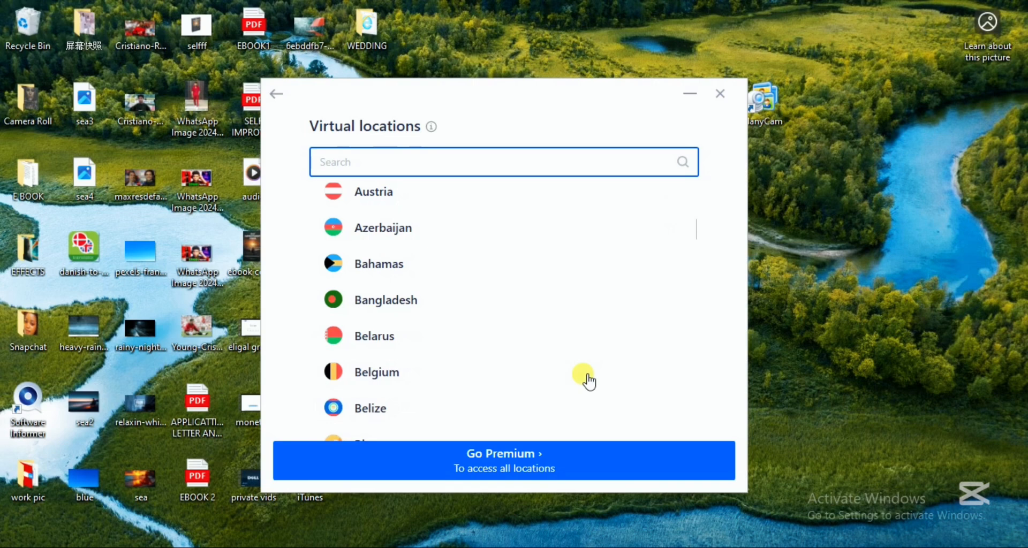
{"action": "scroll", "scroll_direction": "down", "scroll_amount": 3}
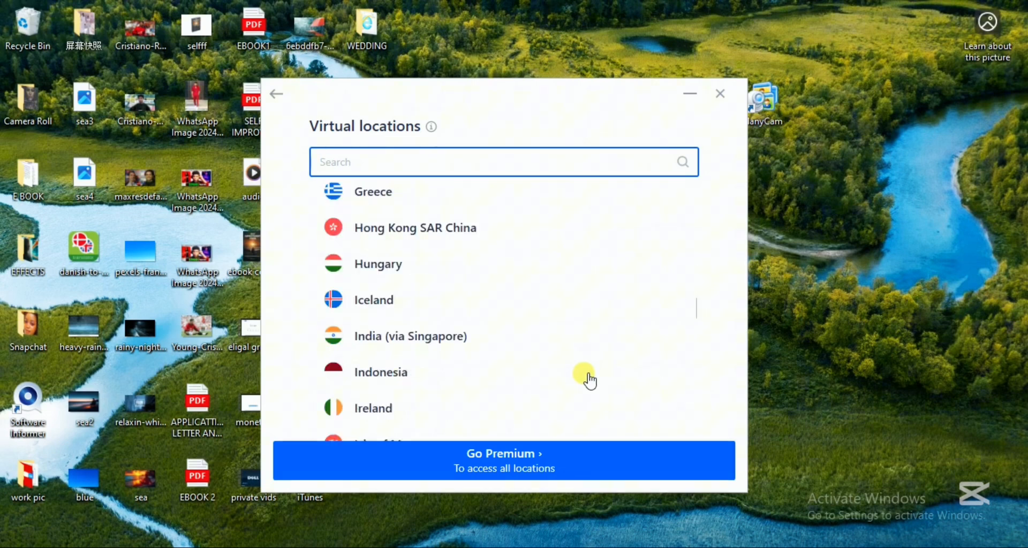
{"action": "scroll", "scroll_direction": "down", "scroll_amount": 3}
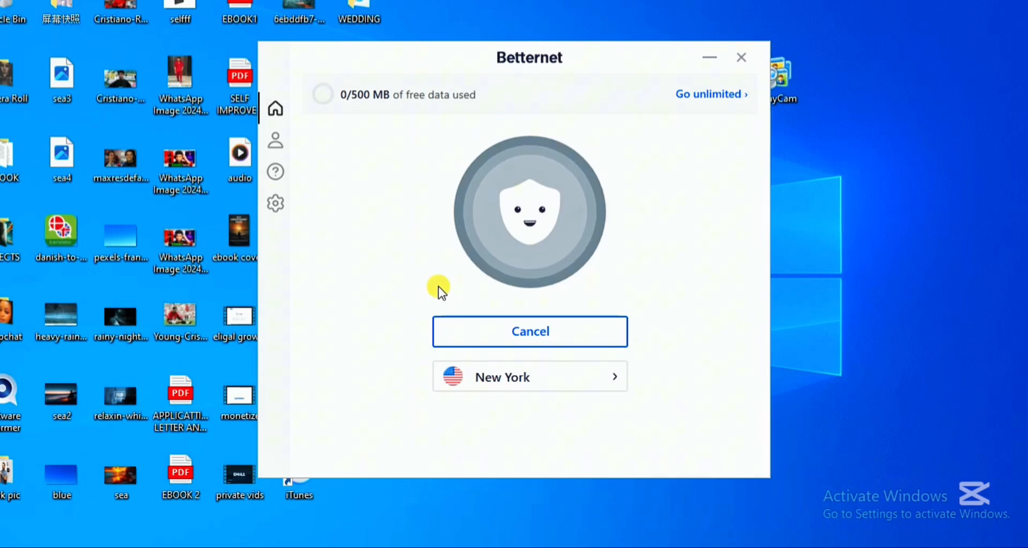
{"action": "left_click", "coordinate": [529, 212]}
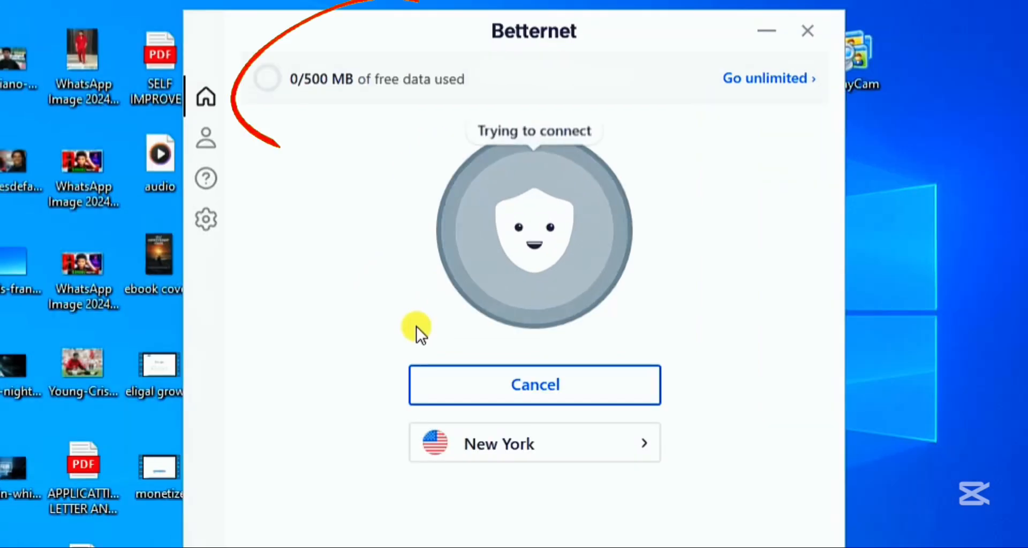